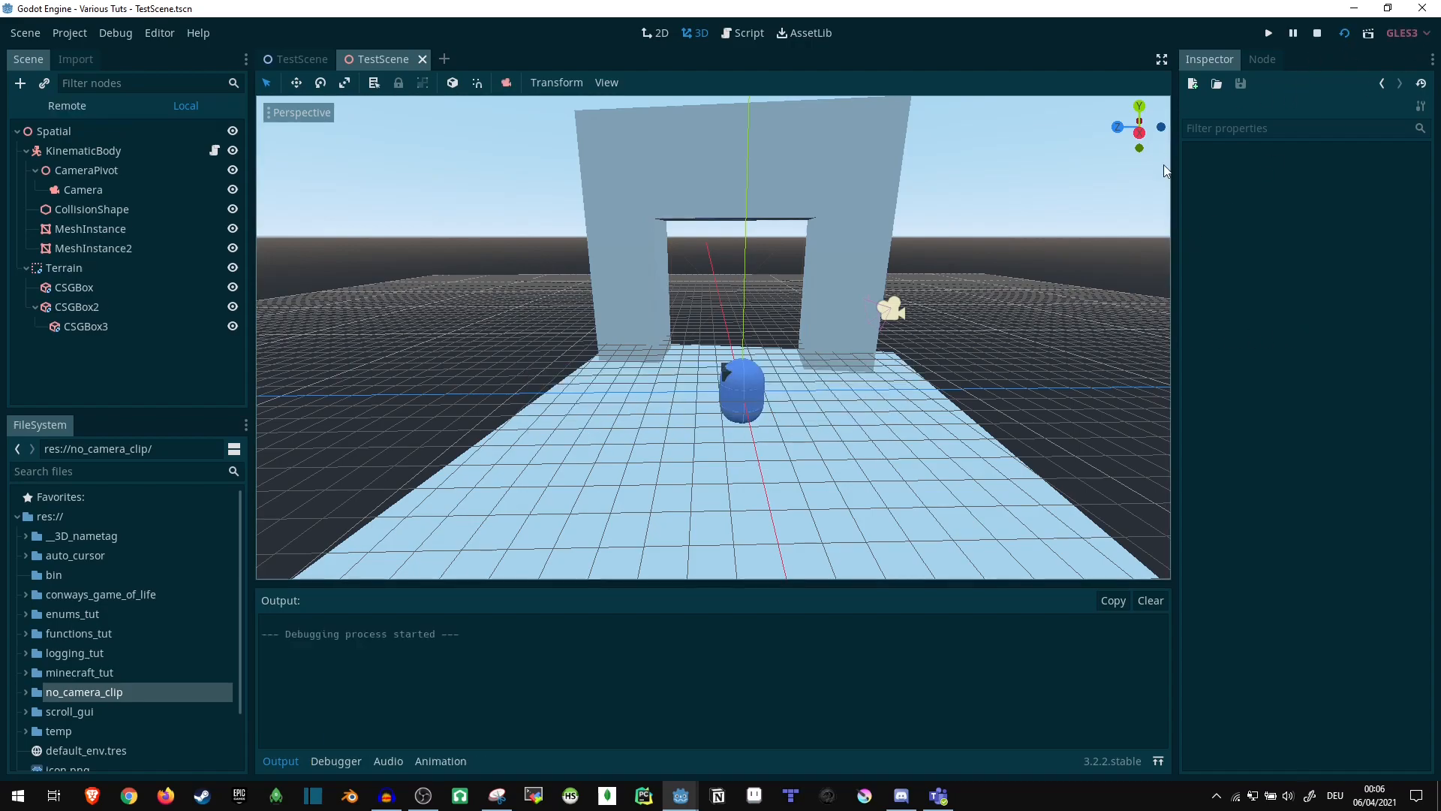
Stop the running scene to end the debugging session and return to the local tree
click(1267, 32)
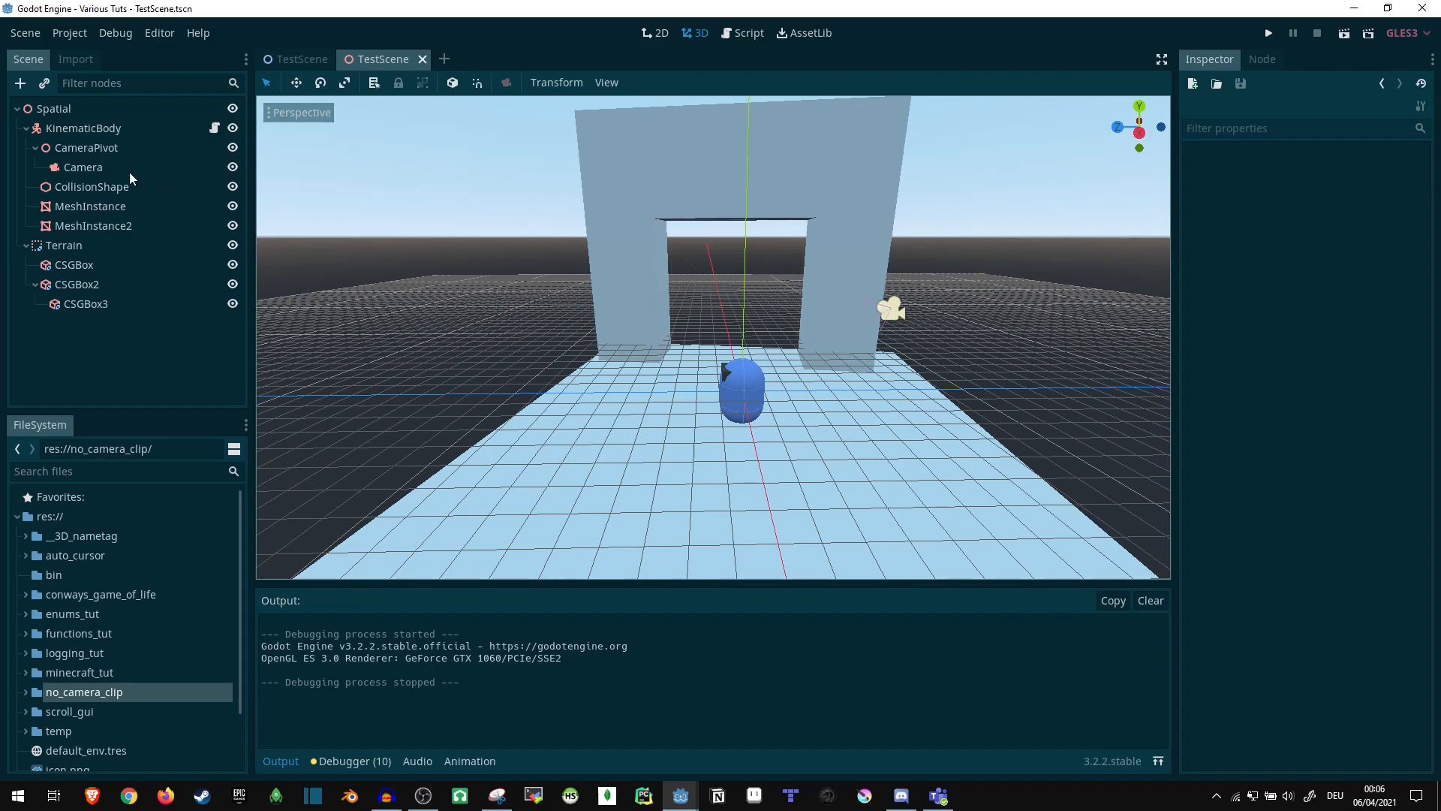
Change the Camera node under CameraPivot into a ClippedCamera via Change Type
right_click(83, 166)
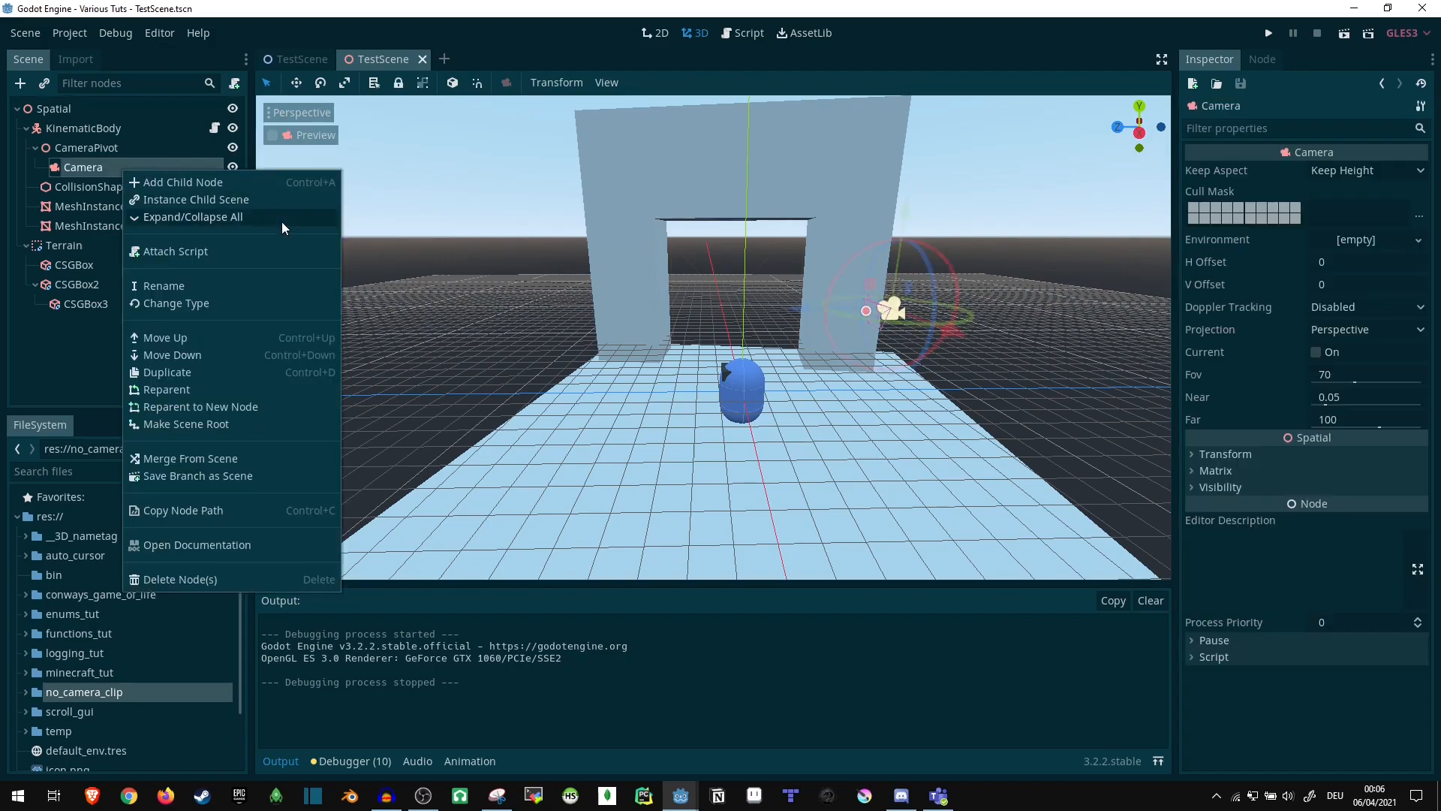
click(175, 303)
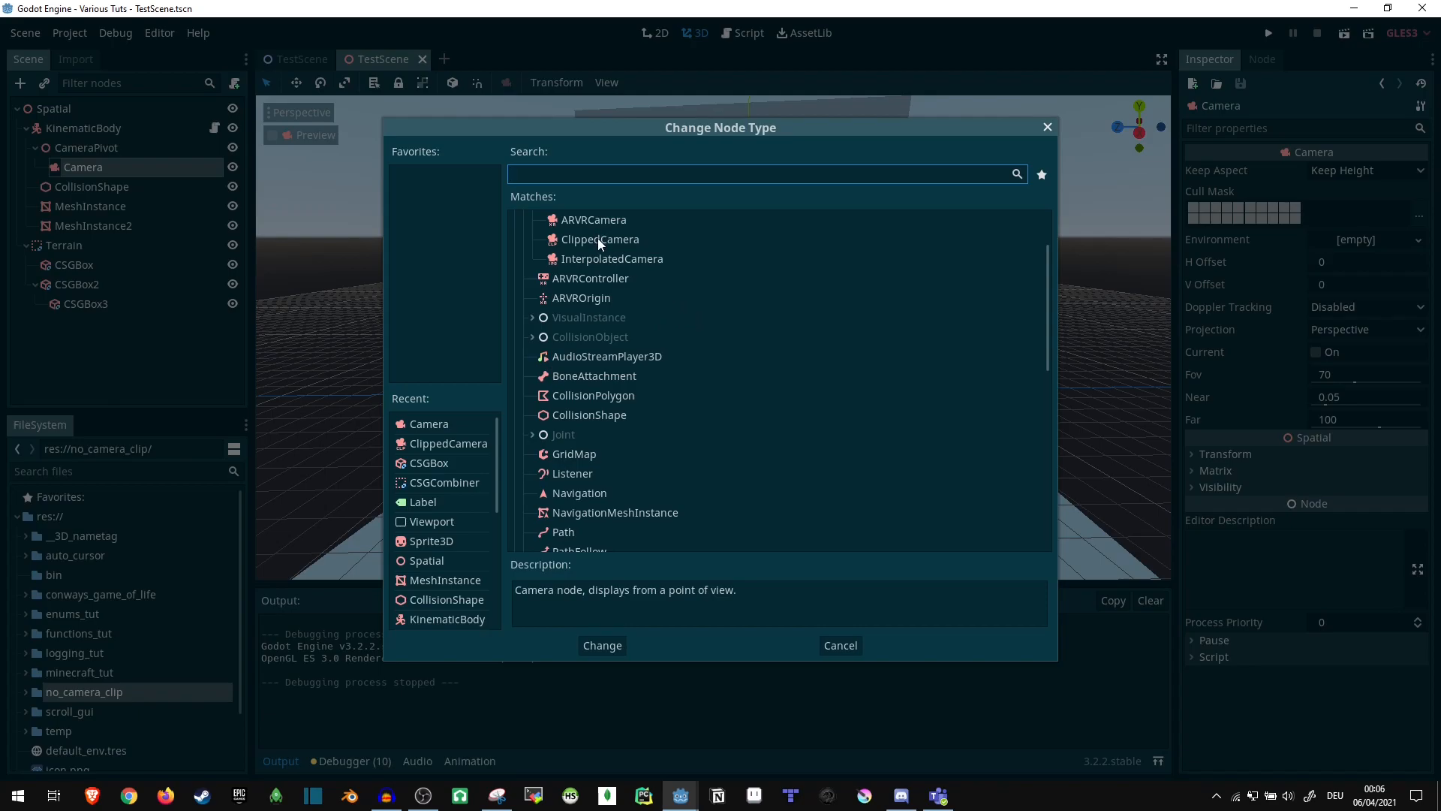
click(599, 239)
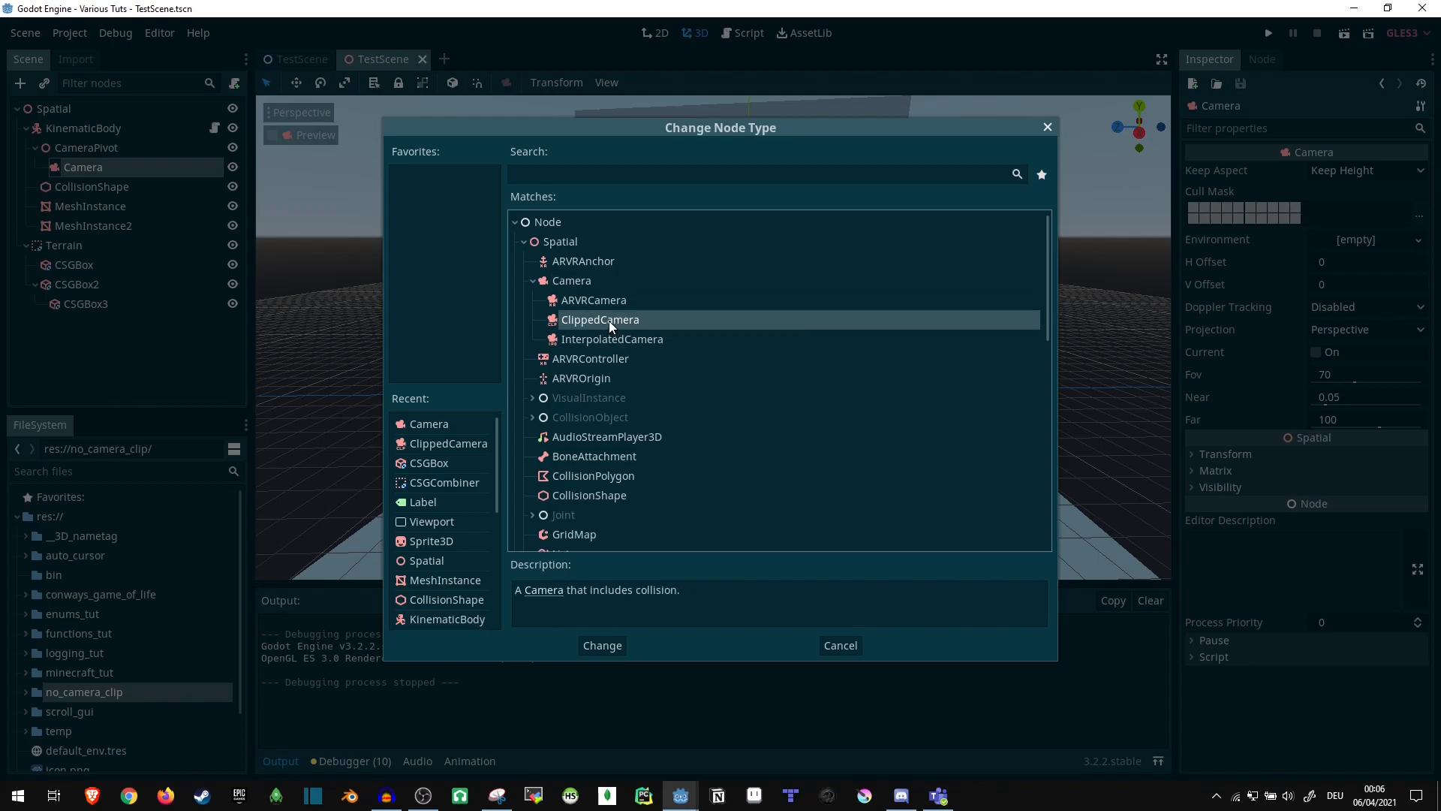
click(602, 644)
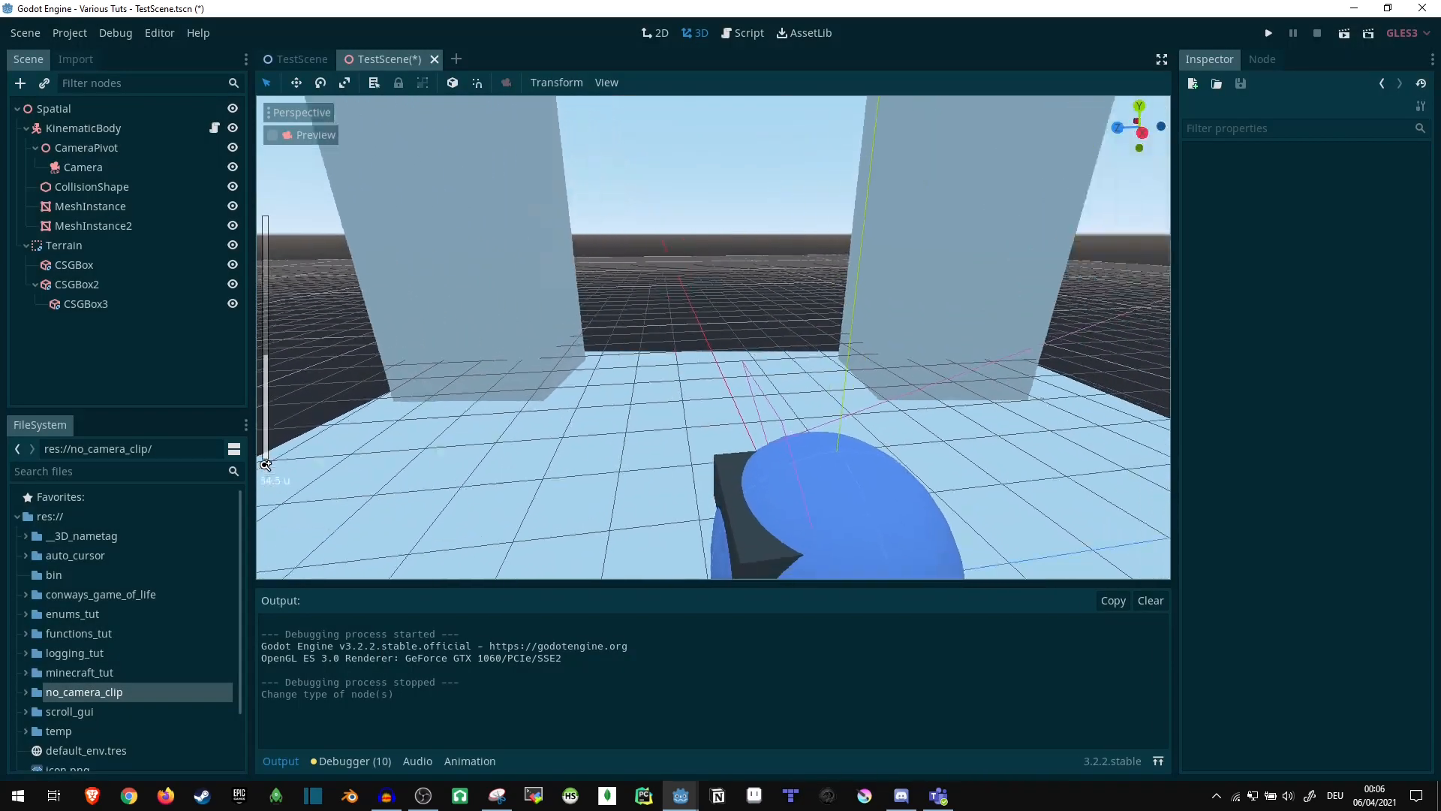